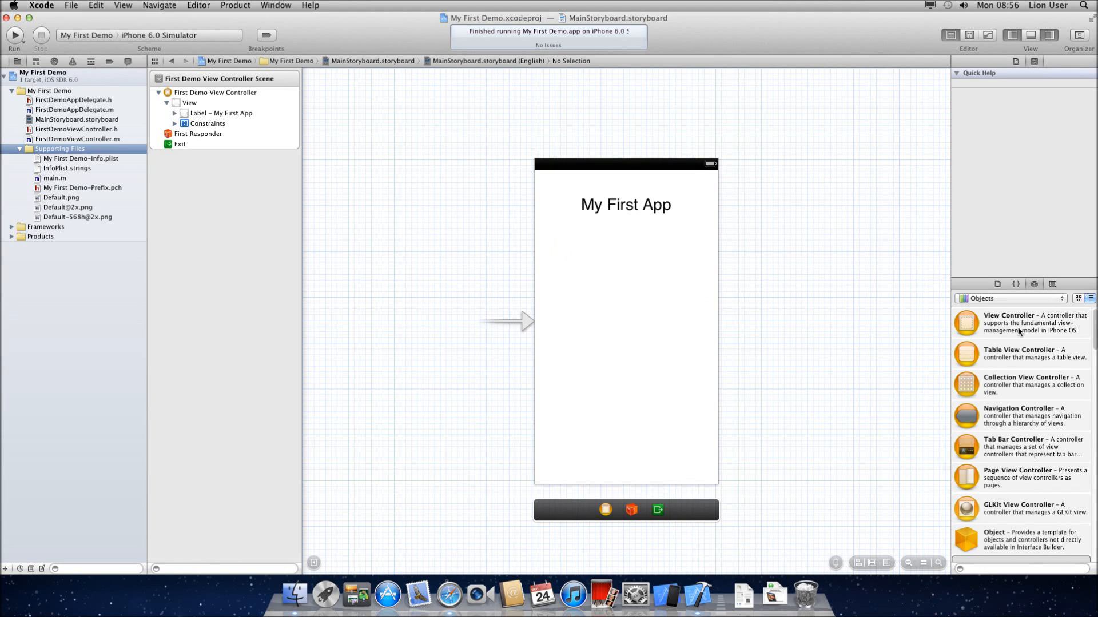
mouse_move(624, 359)
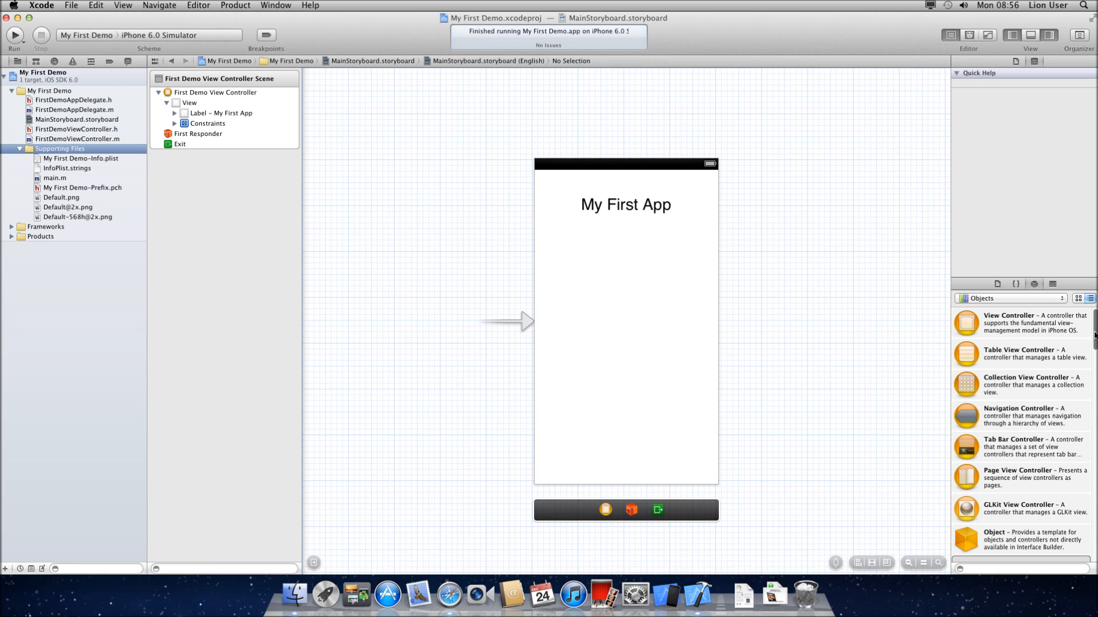
Stretch the new image view taller so it fills the area below the label
scroll("down", 3)
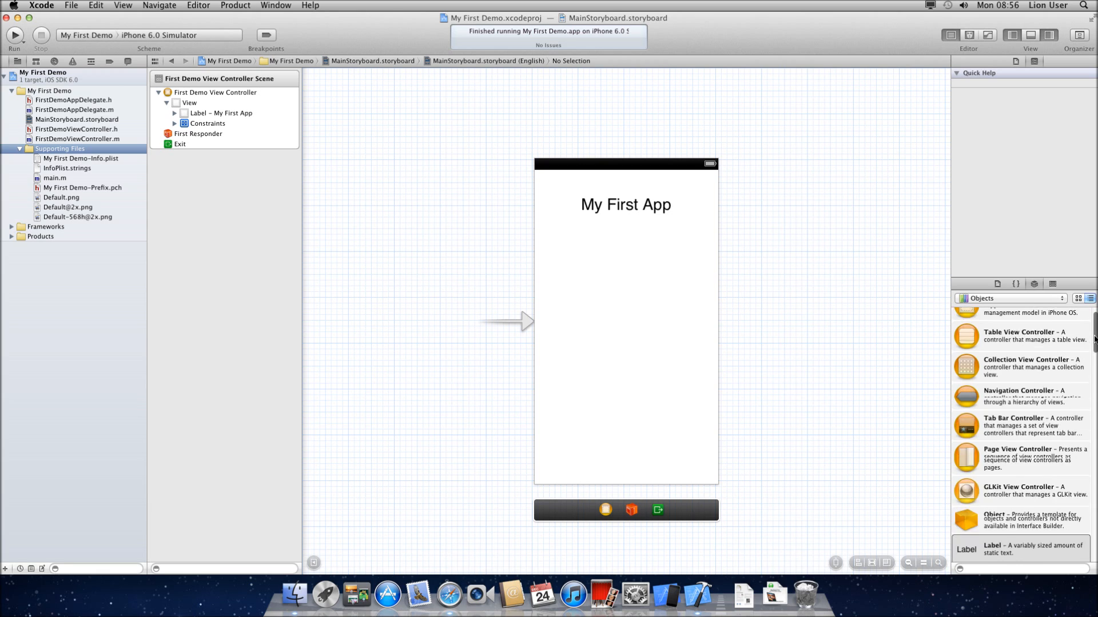
scroll("down", 3)
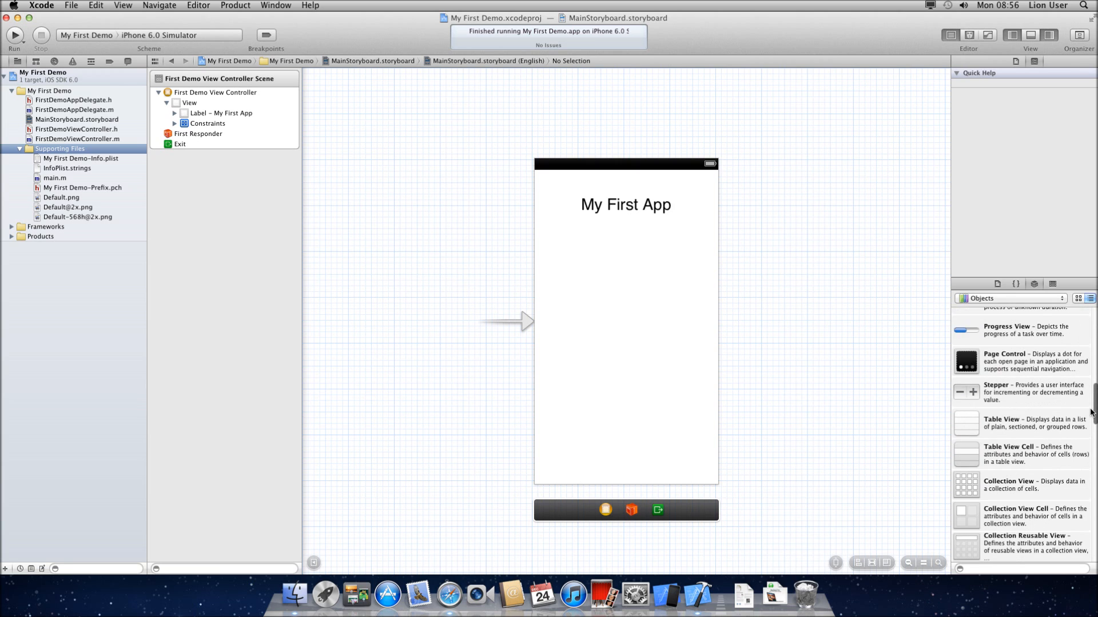
scroll("down", 3)
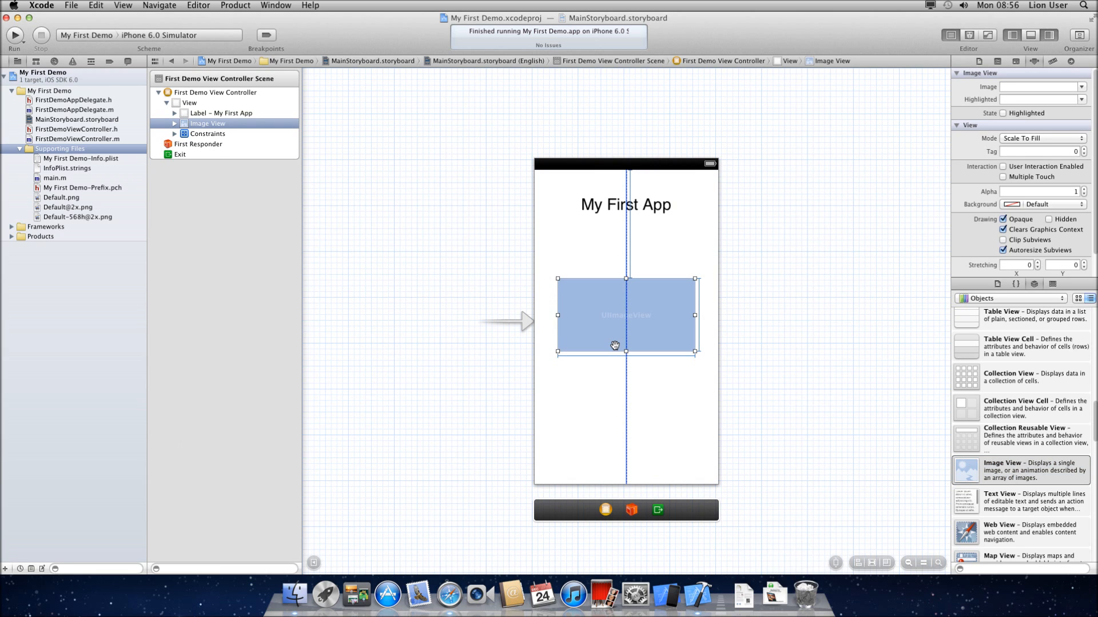
left_click_drag(616, 354, 625, 441)
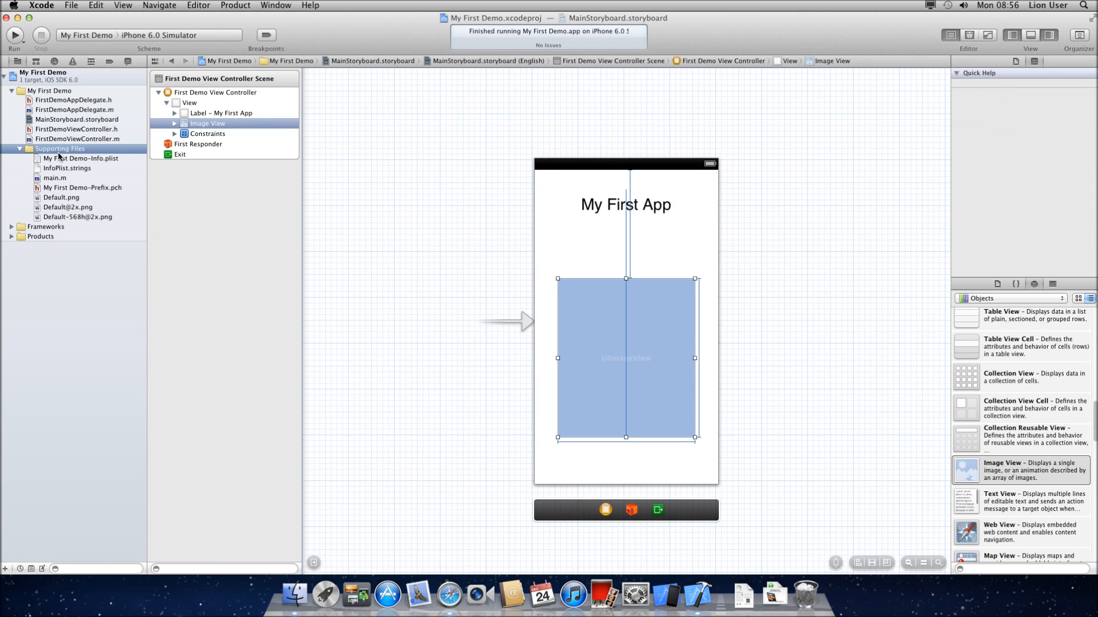
Add promo_macbook_pro.jpg from Downloads to Supporting Files via Add Files to "My First Demo"
right_click(60, 149)
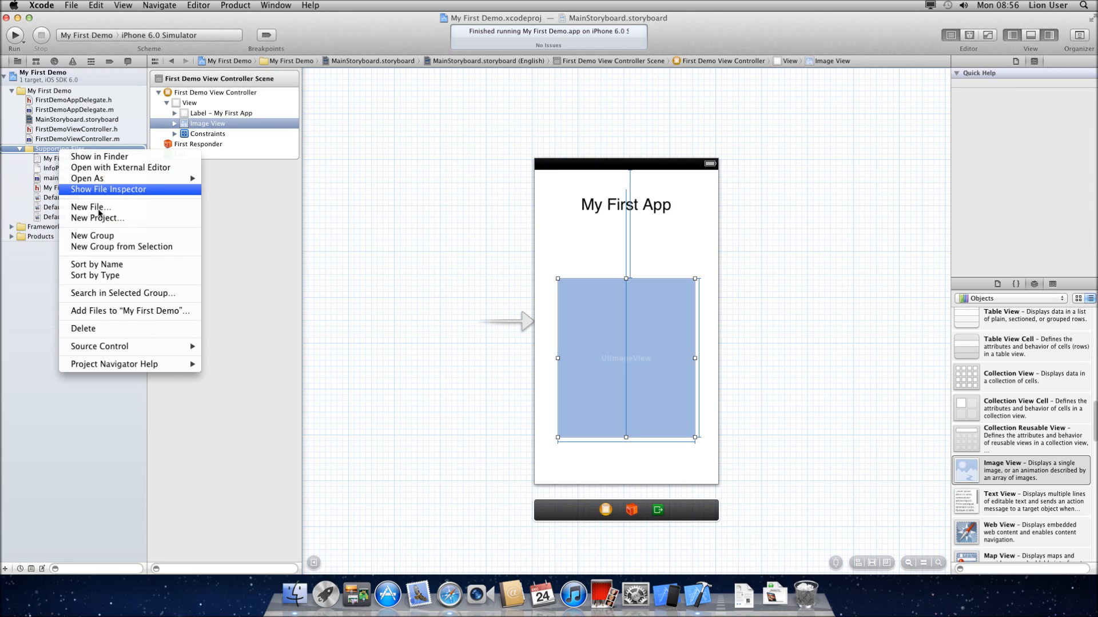
mouse_move(111, 243)
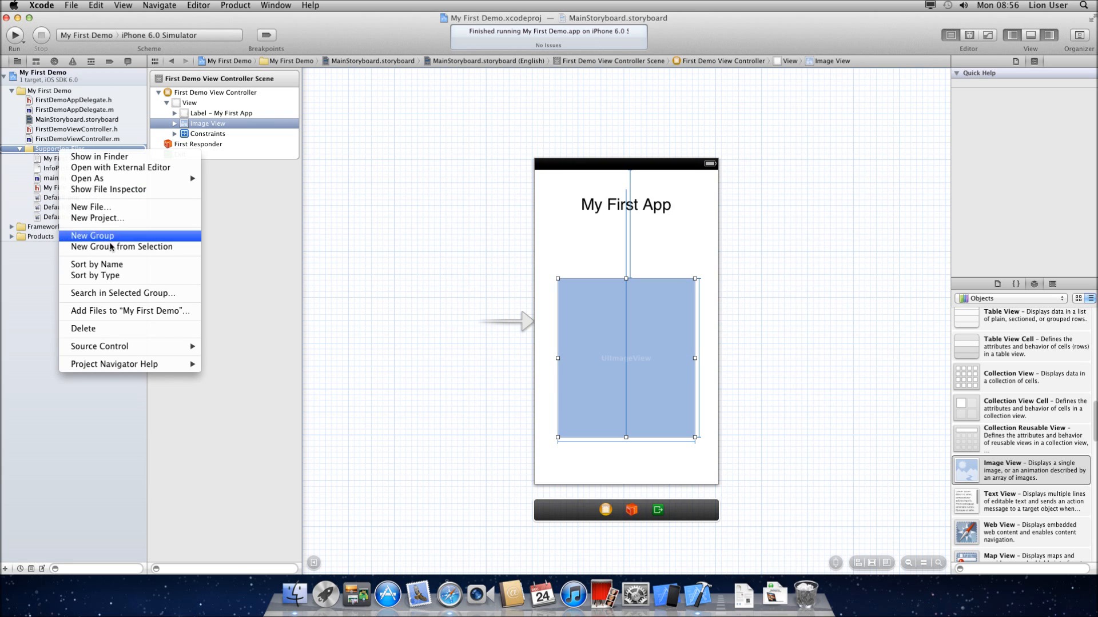
mouse_move(103, 311)
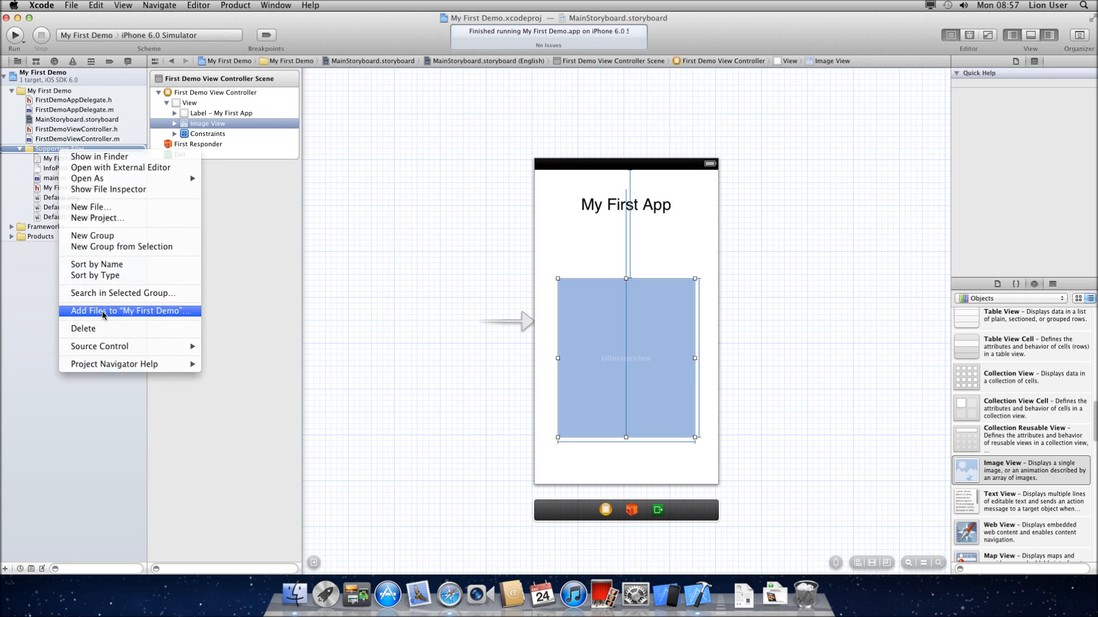
left_click(130, 311)
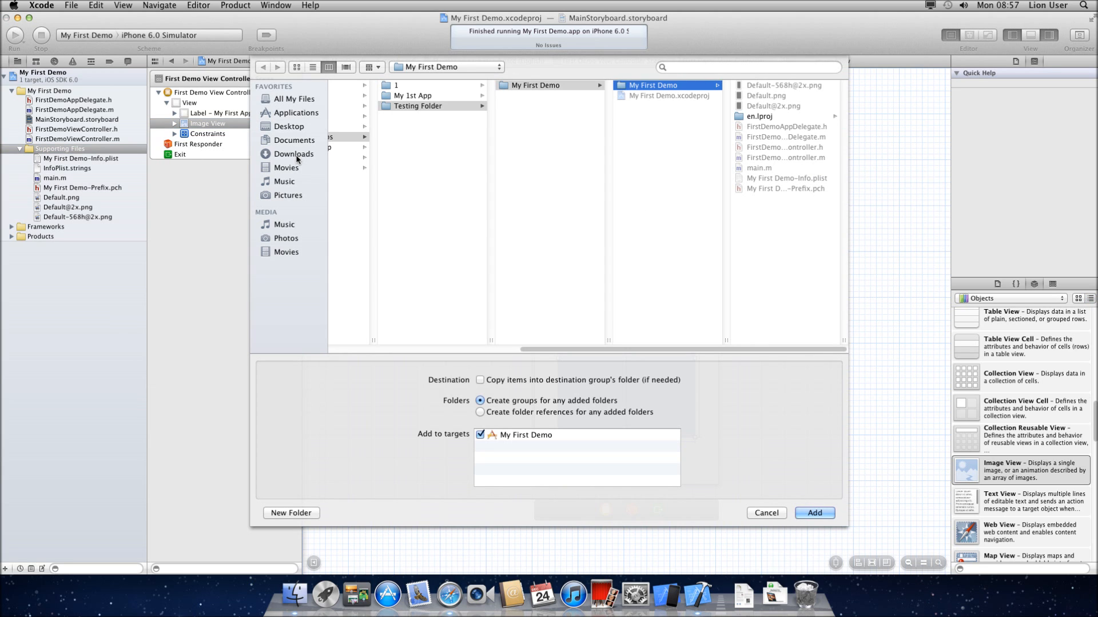
left_click(293, 154)
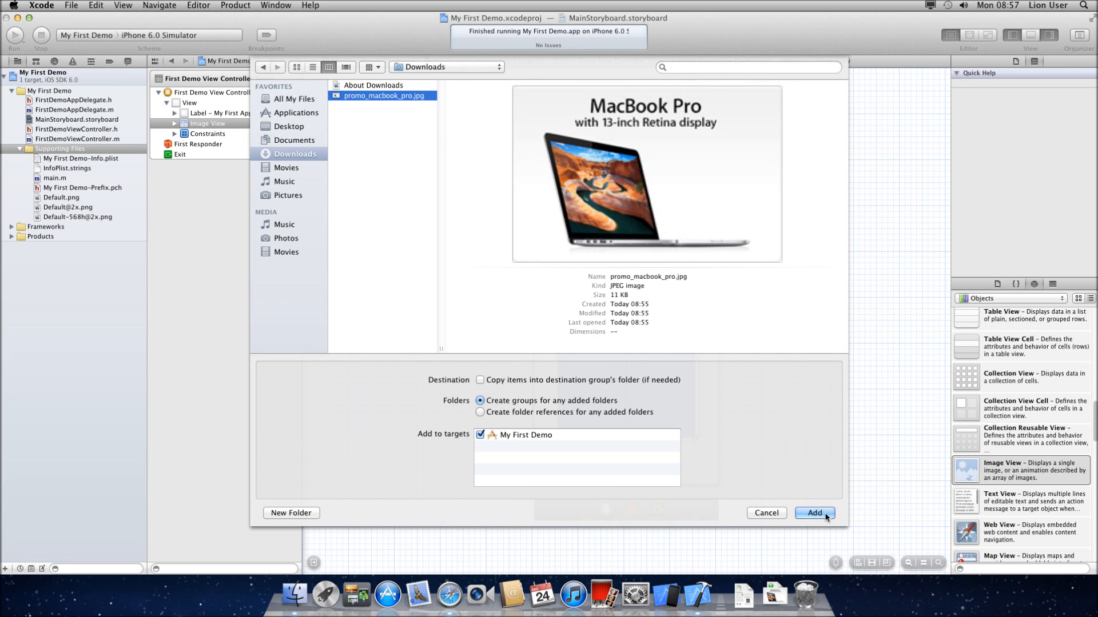
left_click(814, 514)
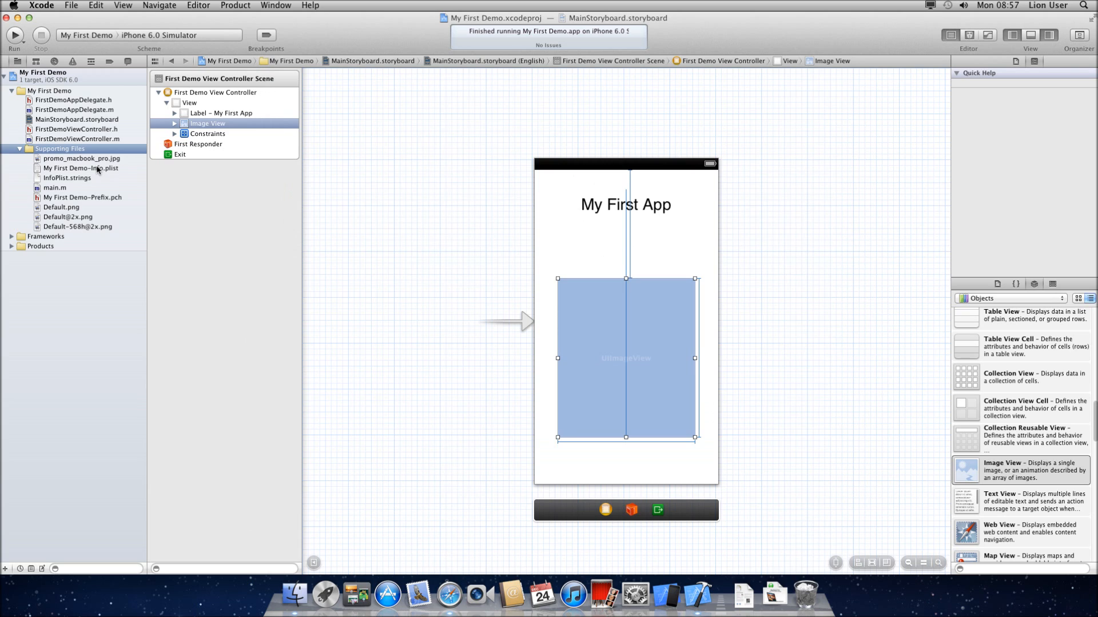
Preview the added promo image, then return to MainStoryboard.storyboard
left_click(82, 157)
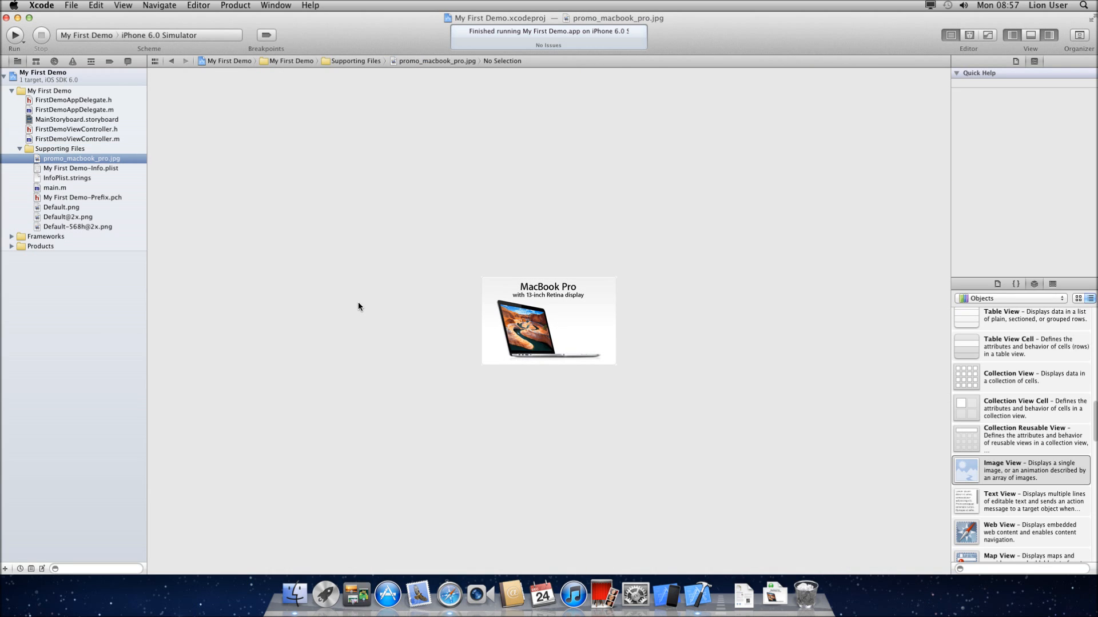
left_click(76, 120)
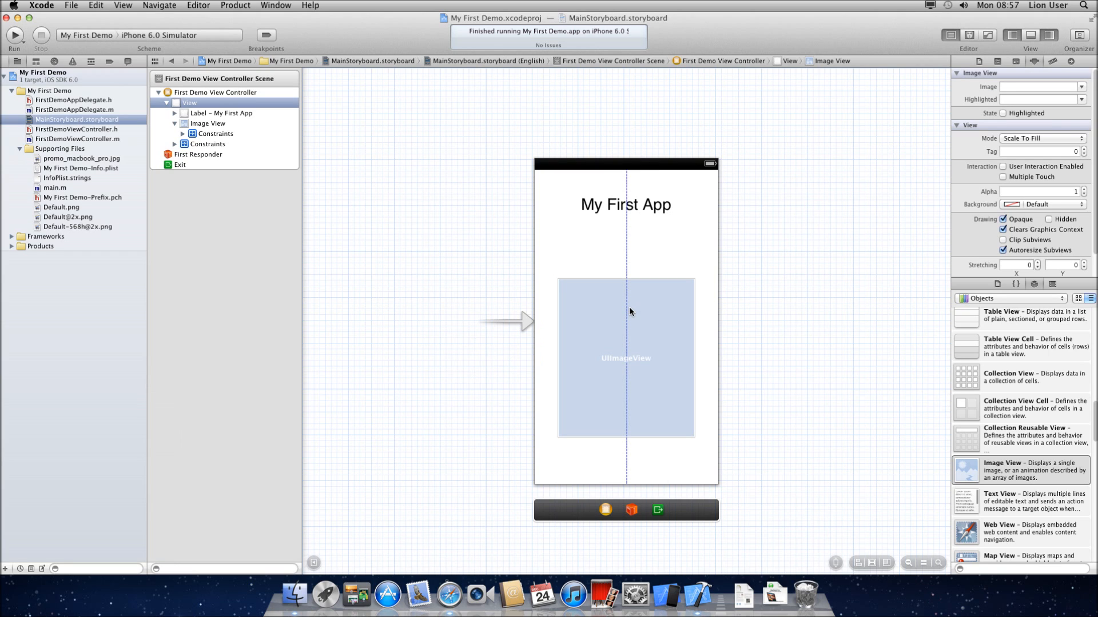
Set the image view's Image to promo_macbook_pro.jpg with Mode Aspect Fit
left_click(627, 358)
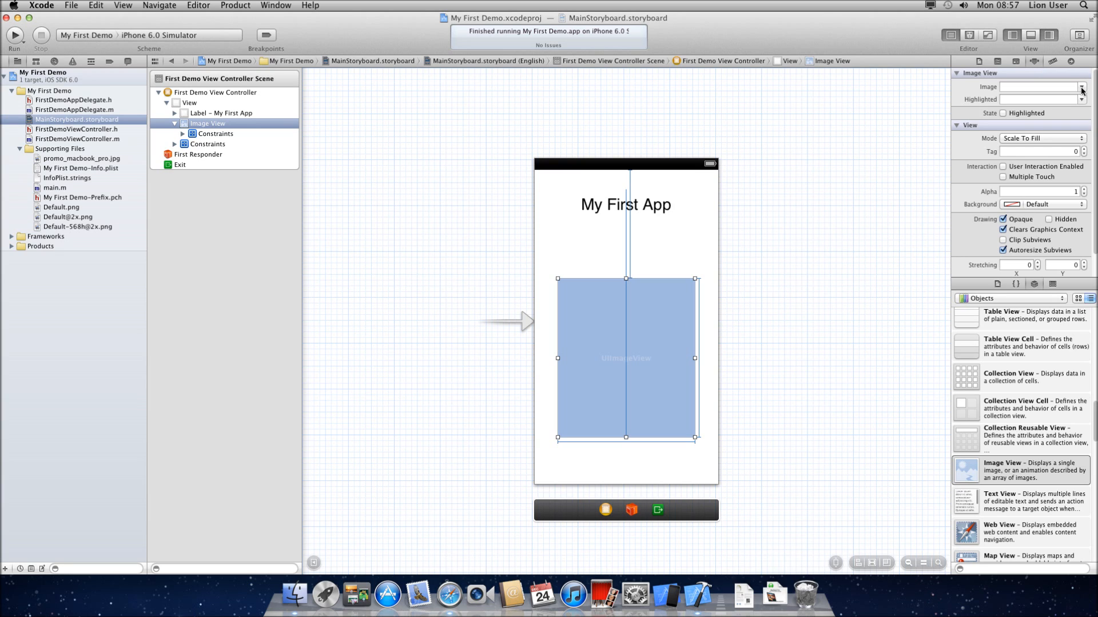
left_click(1083, 89)
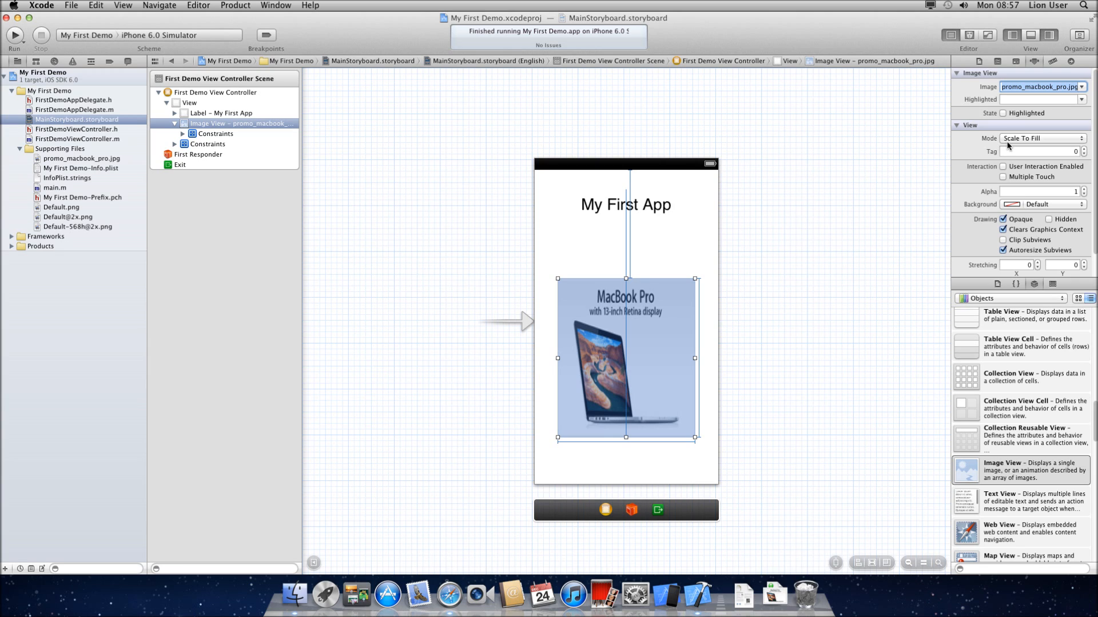
left_click(1043, 138)
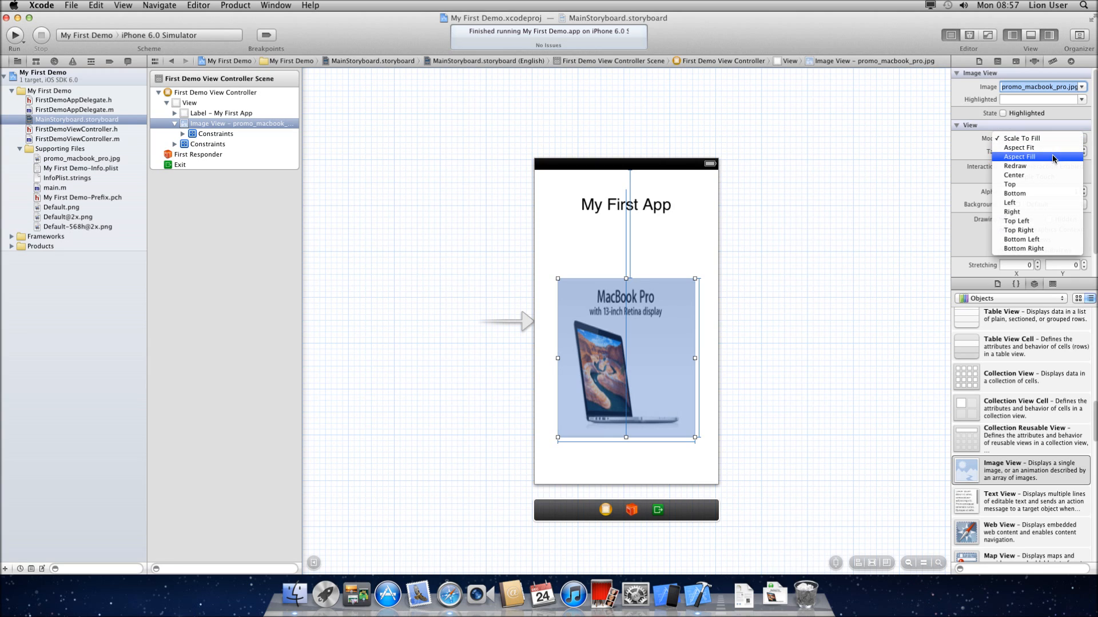
left_click(1019, 148)
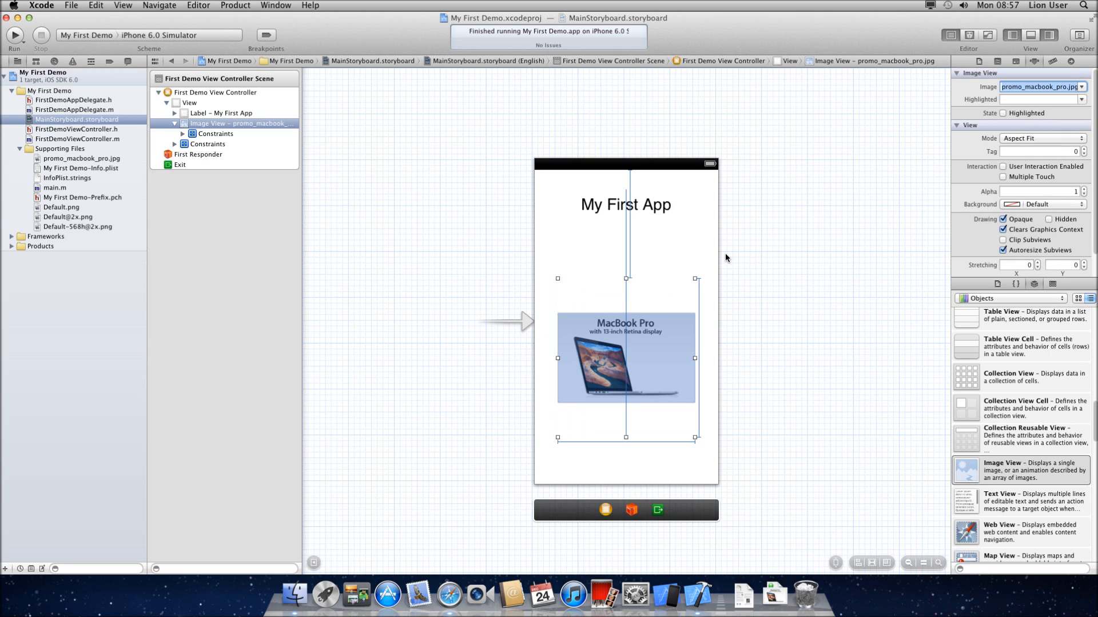